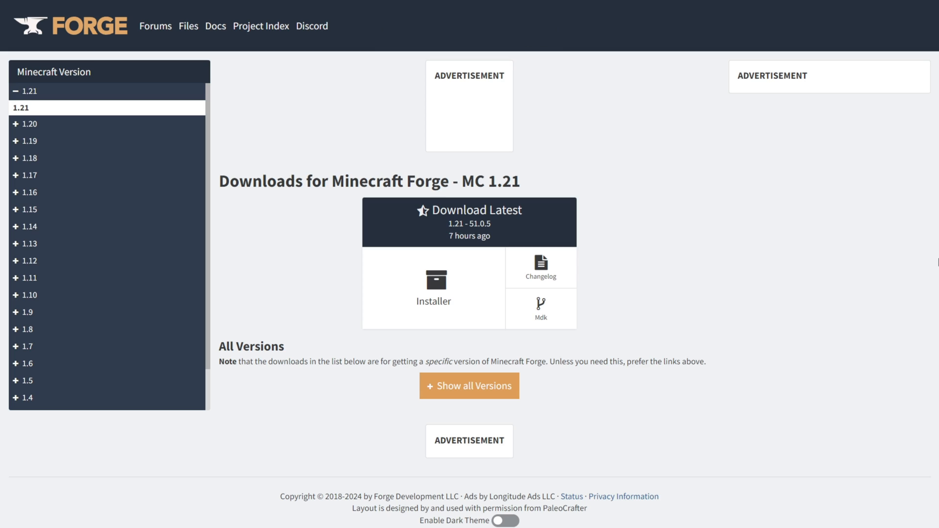
mouse_move(275, 112)
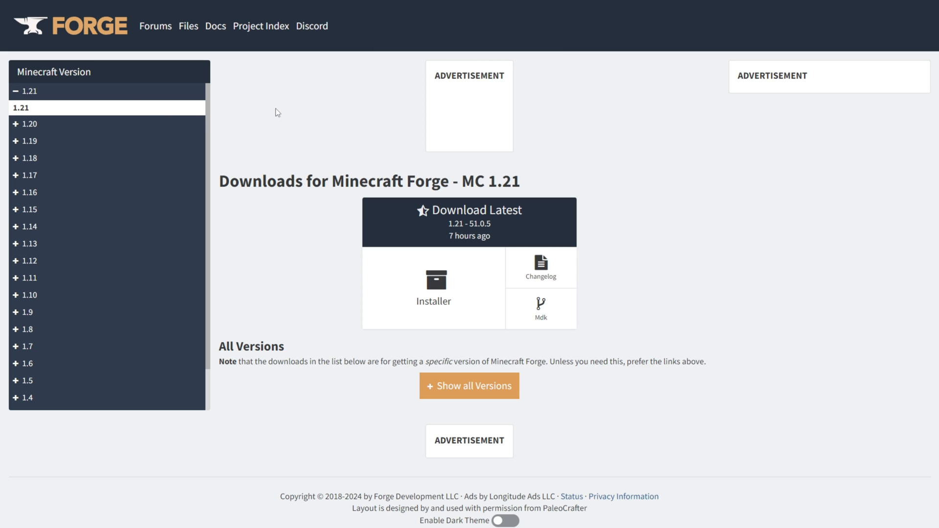
mouse_move(350, 123)
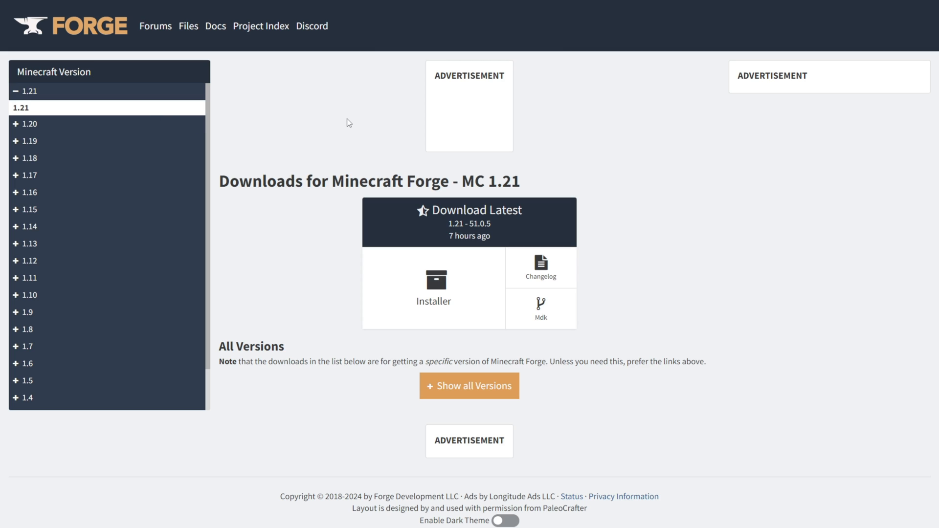
mouse_move(105, 123)
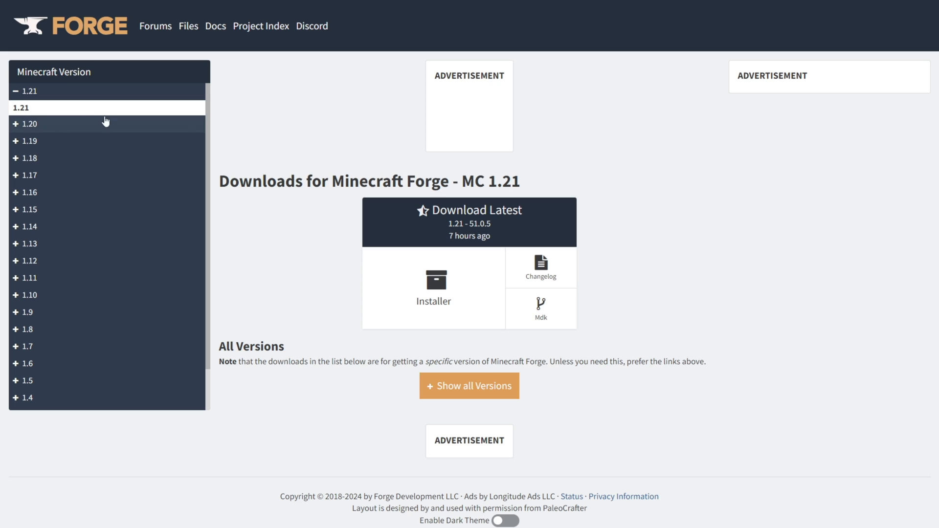
mouse_move(36, 117)
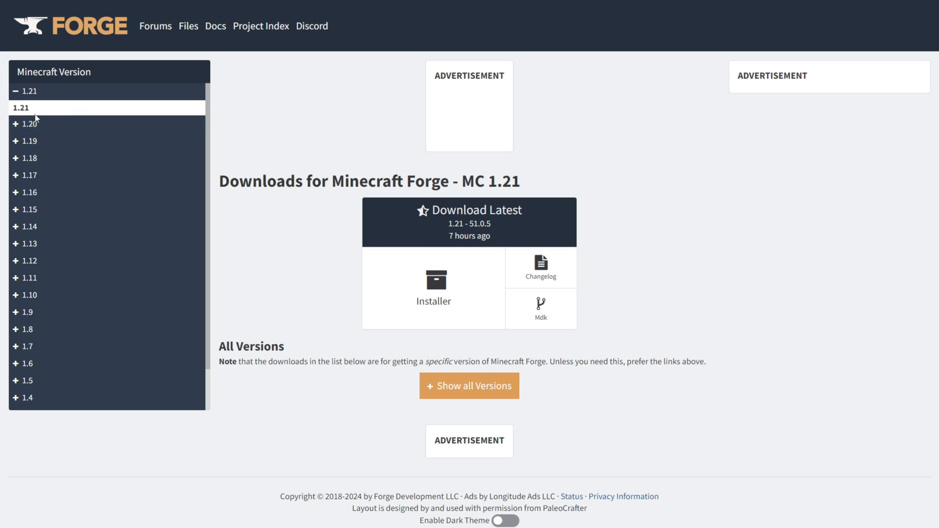
mouse_move(523, 215)
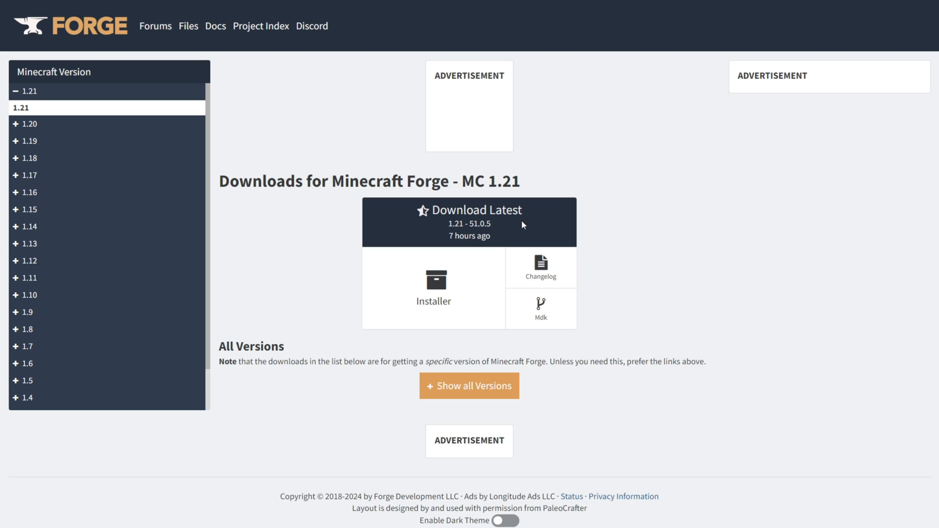
Browse the Forge downloads page for Minecraft 1.20.1.
double_click(505, 210)
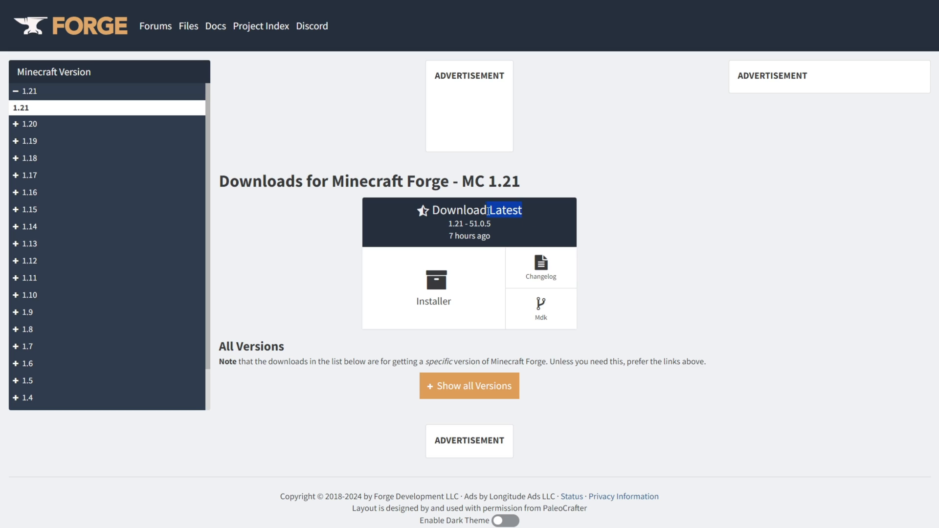
click(27, 124)
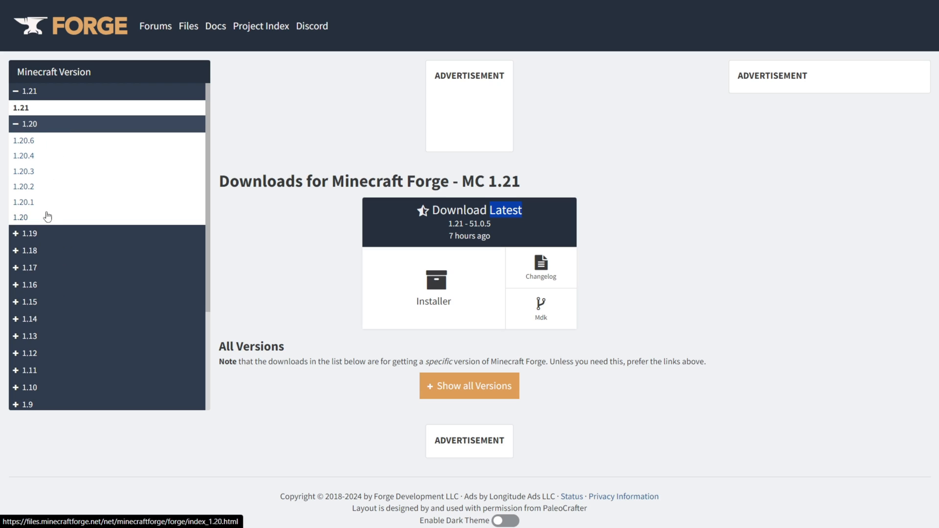
click(24, 202)
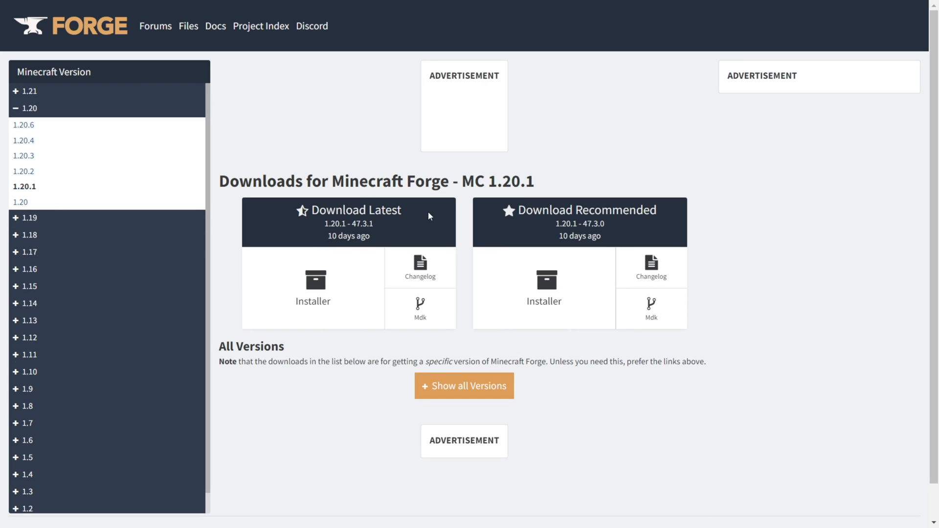
mouse_move(605, 216)
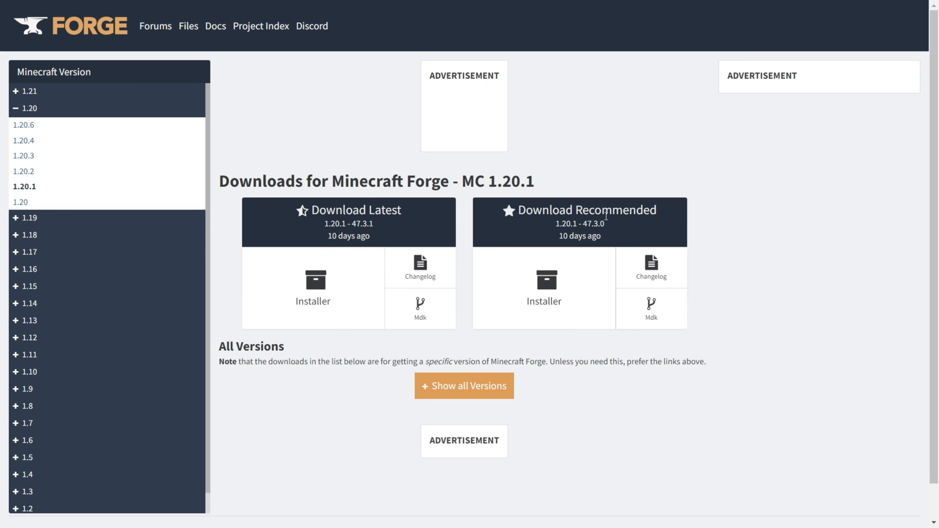
mouse_move(605, 216)
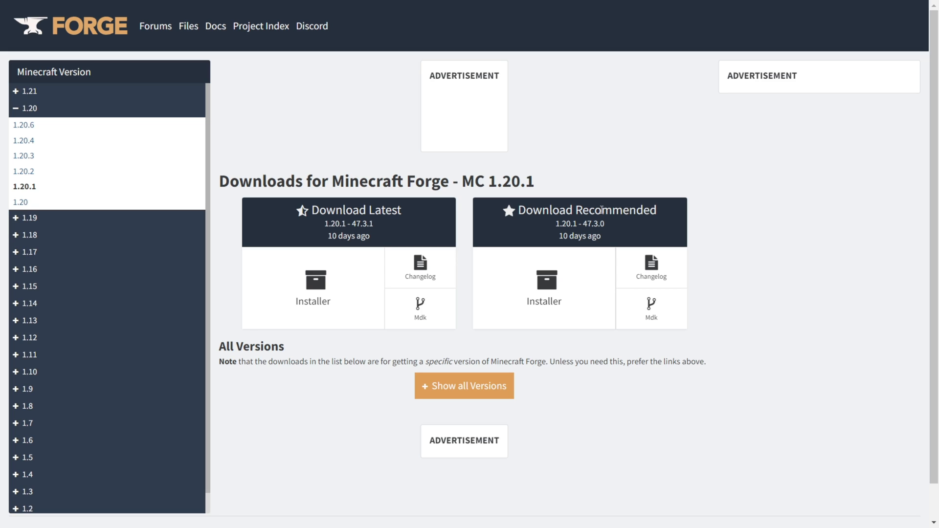
Download the latest Forge 1.21 installer, skipping the adfoc.us advertisement.
click(27, 91)
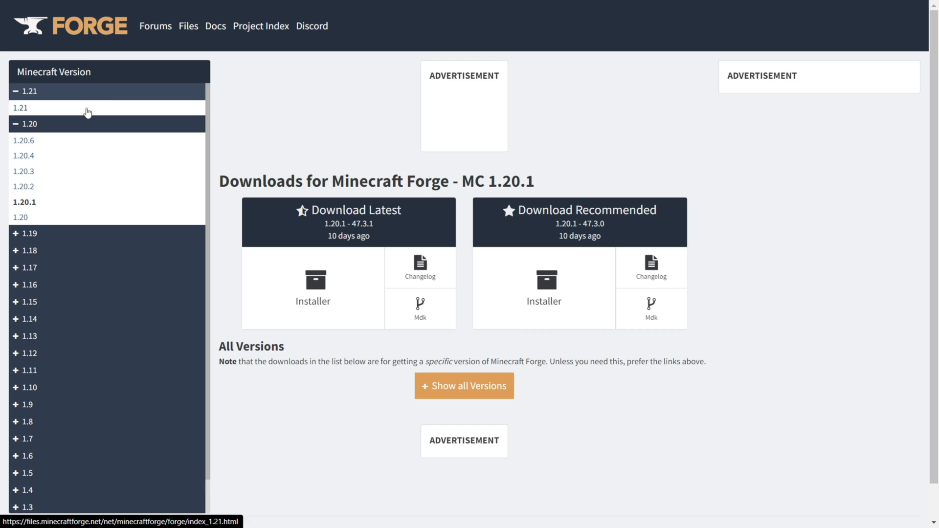
click(21, 107)
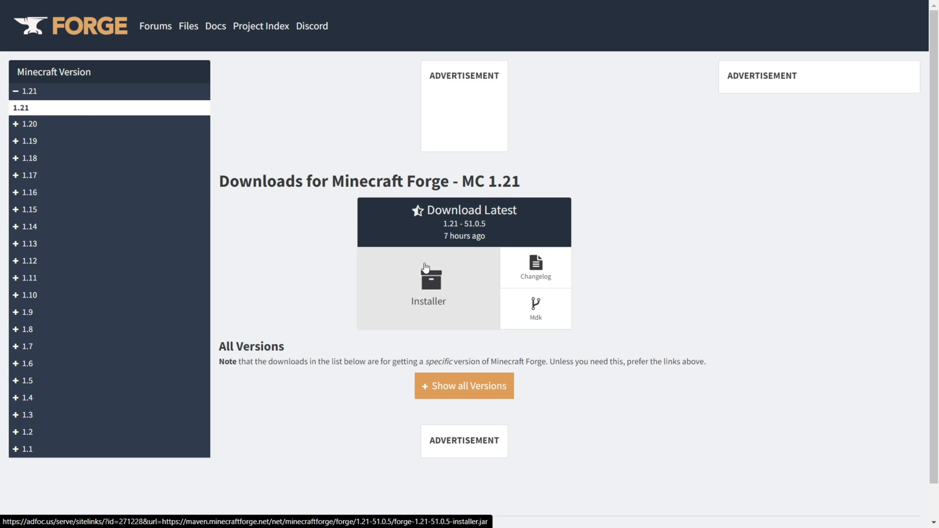
click(429, 282)
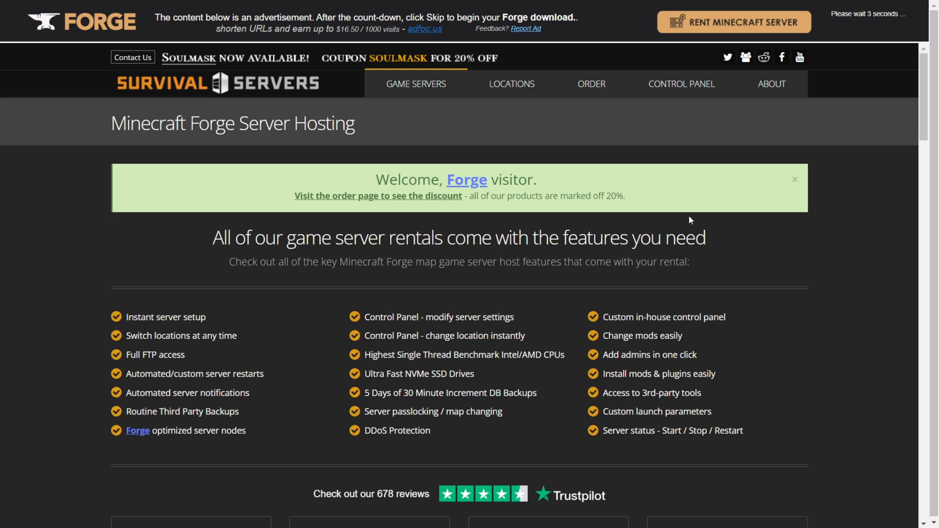
mouse_move(844, 86)
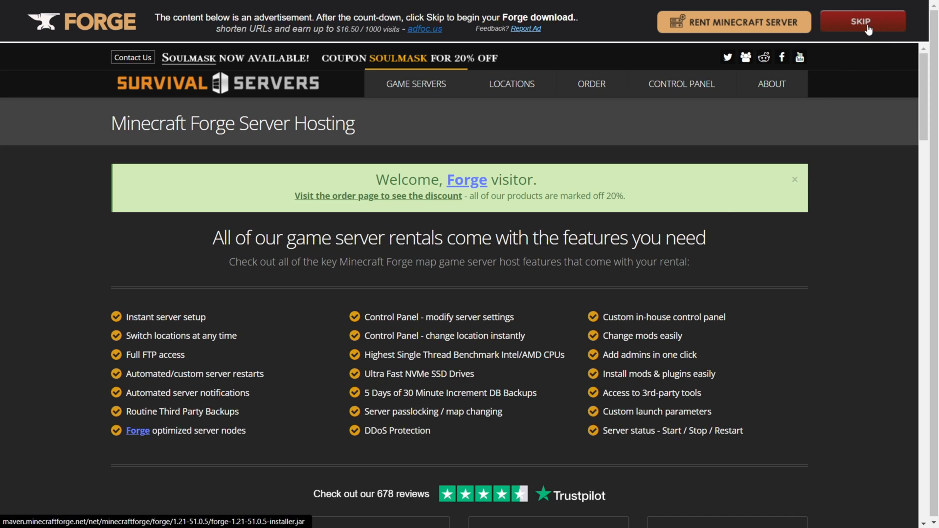
click(862, 22)
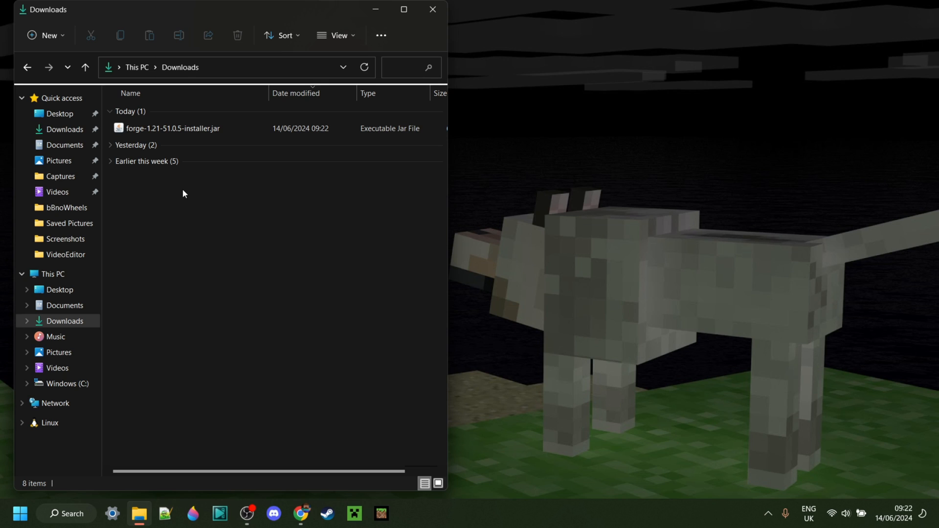
Select forge-1.21-51.0.5-installer.jar in Downloads and check that Java can open it.
click(174, 128)
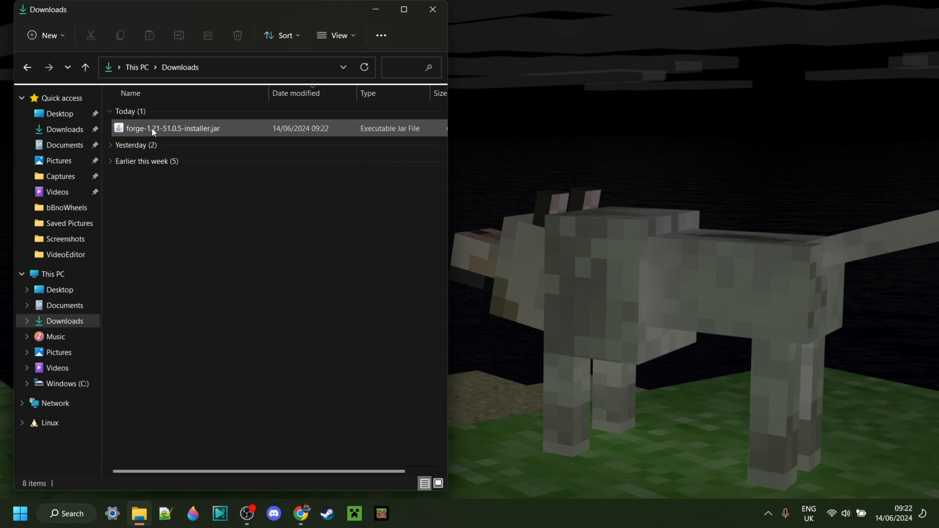
mouse_move(173, 128)
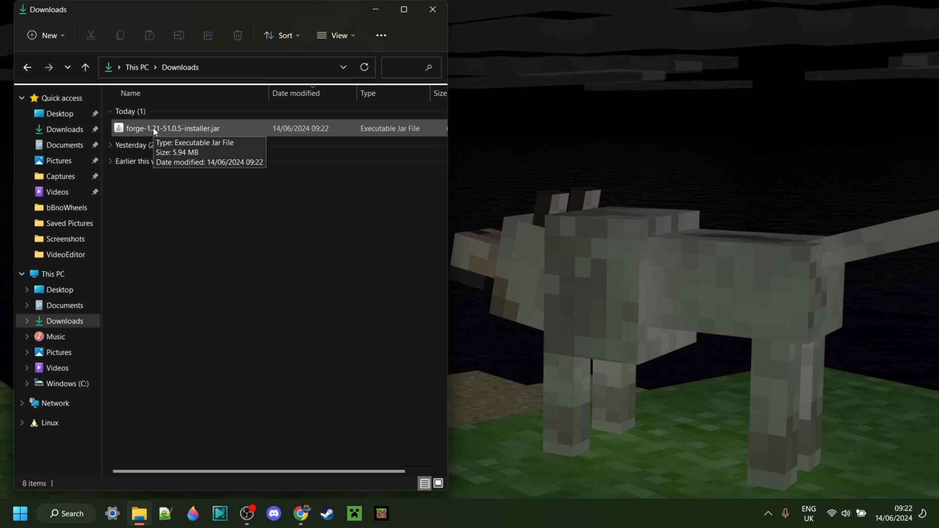
mouse_move(165, 130)
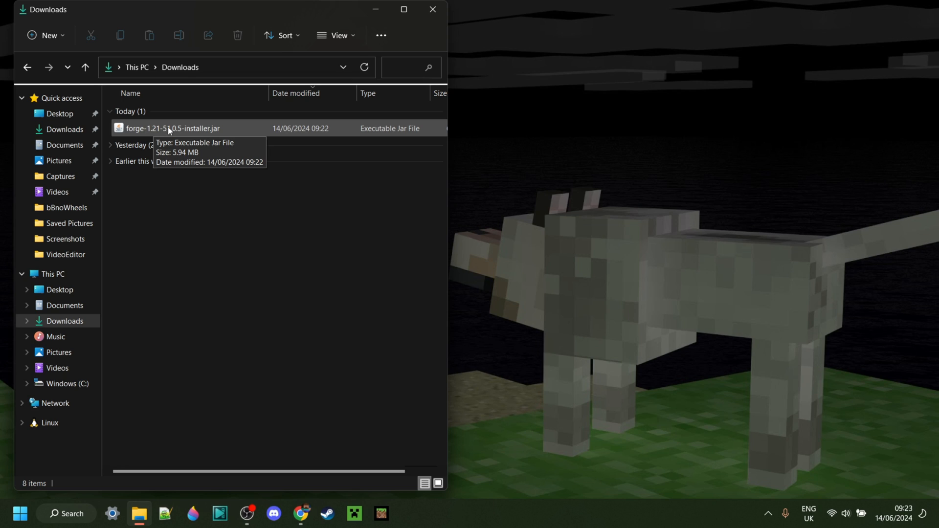
mouse_move(155, 130)
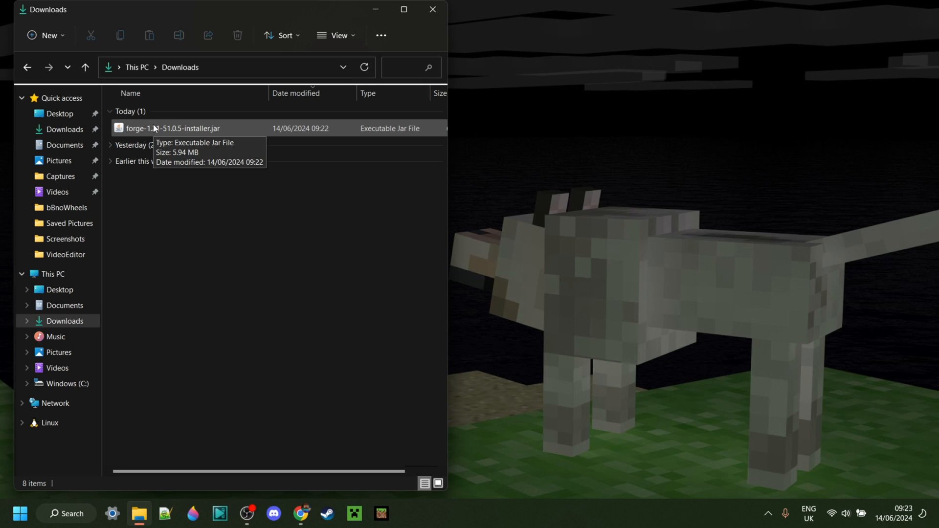
mouse_move(170, 218)
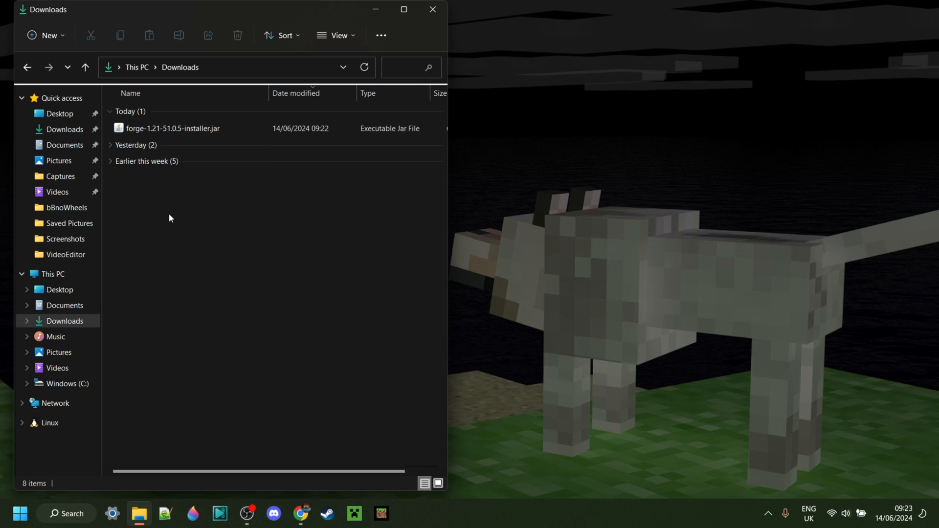
mouse_move(177, 207)
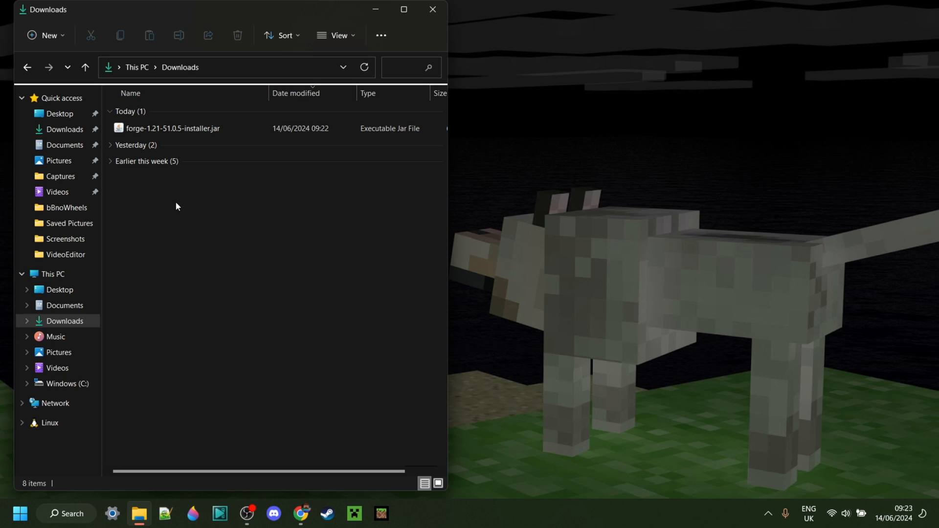
click(173, 128)
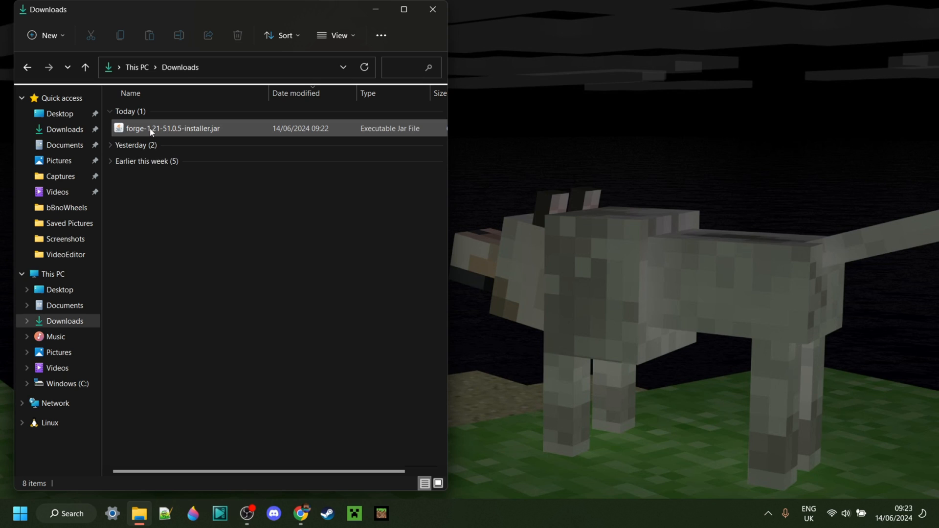
mouse_move(173, 128)
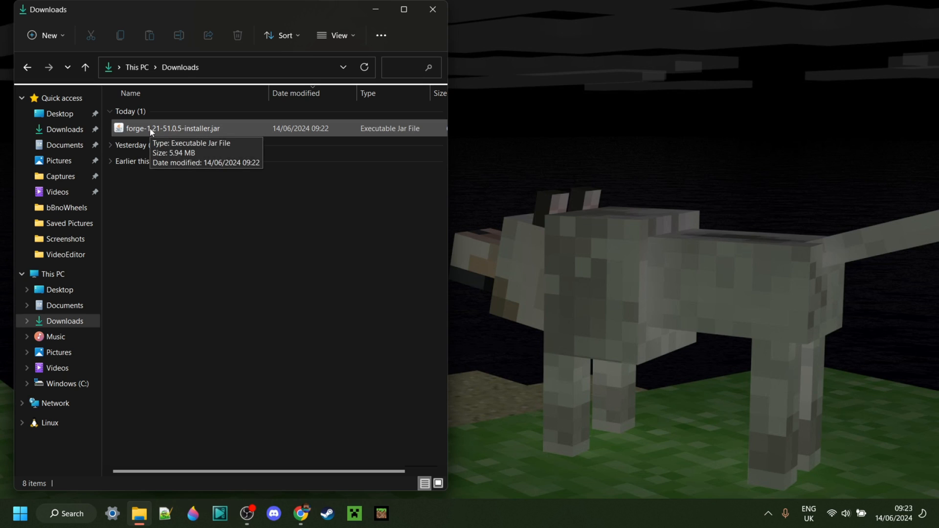
right_click(153, 128)
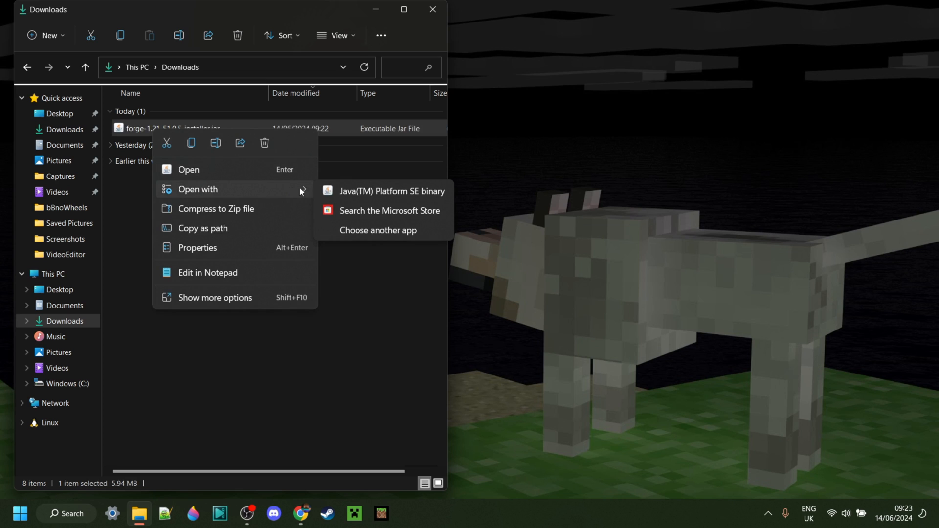
mouse_move(383, 190)
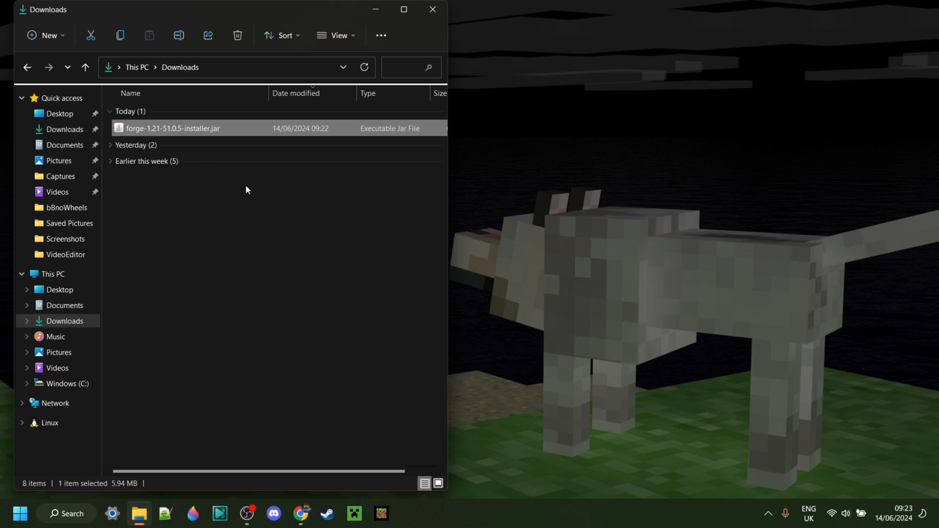
Run the Forge installer and install the 1.21-forge-51.0.5 client profile.
double_click(173, 128)
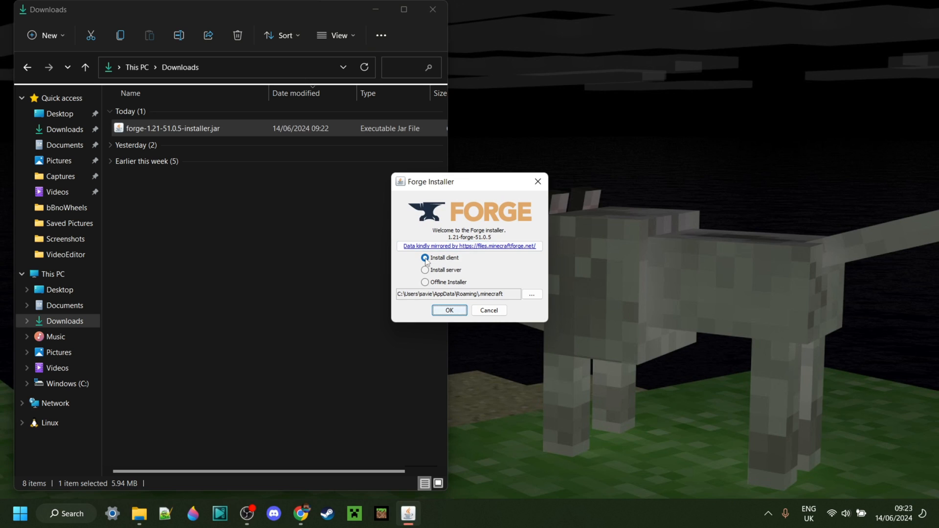
mouse_move(425, 257)
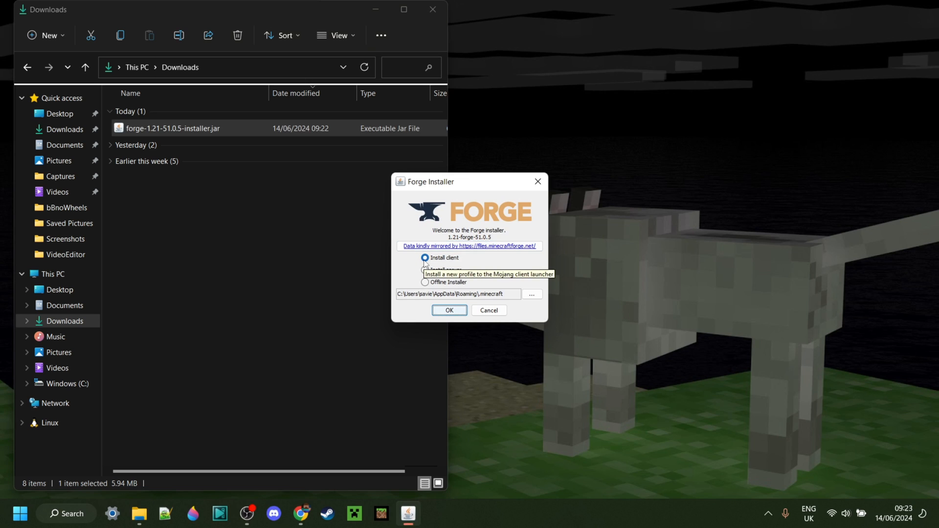
click(449, 310)
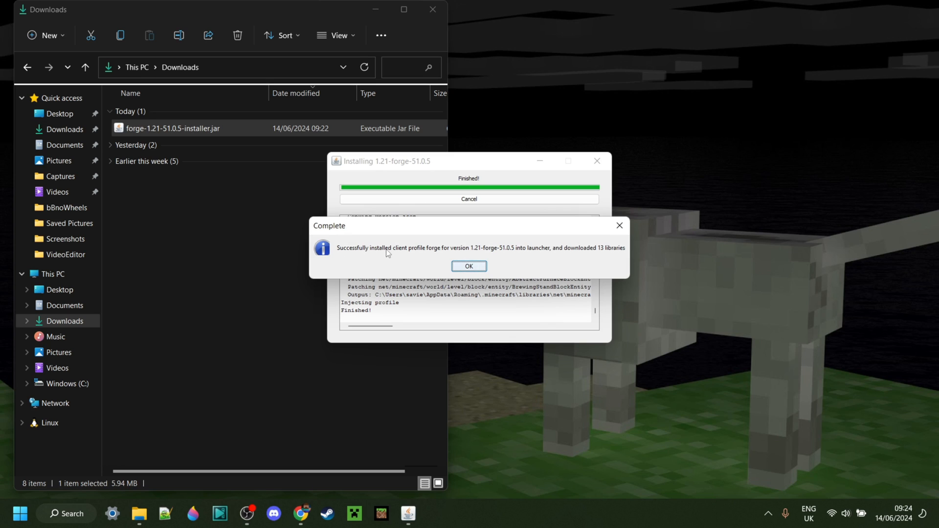
mouse_move(475, 256)
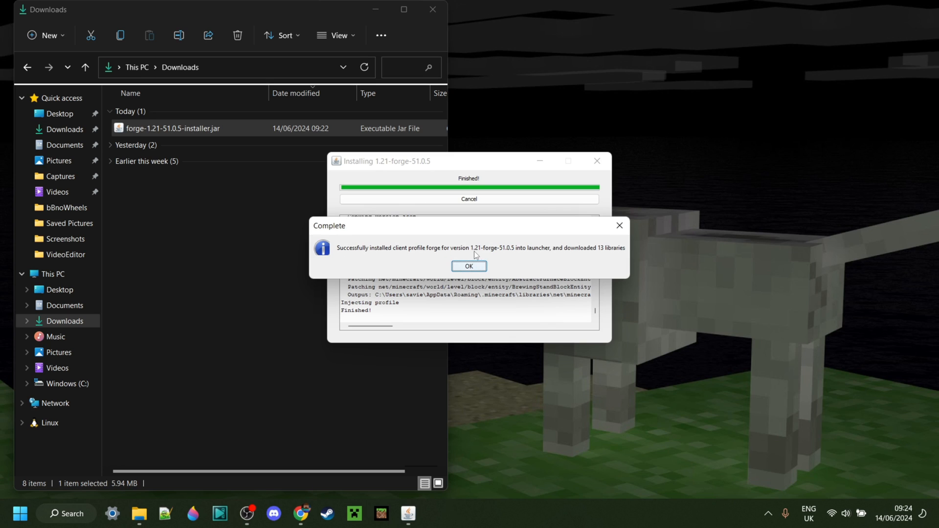
click(469, 267)
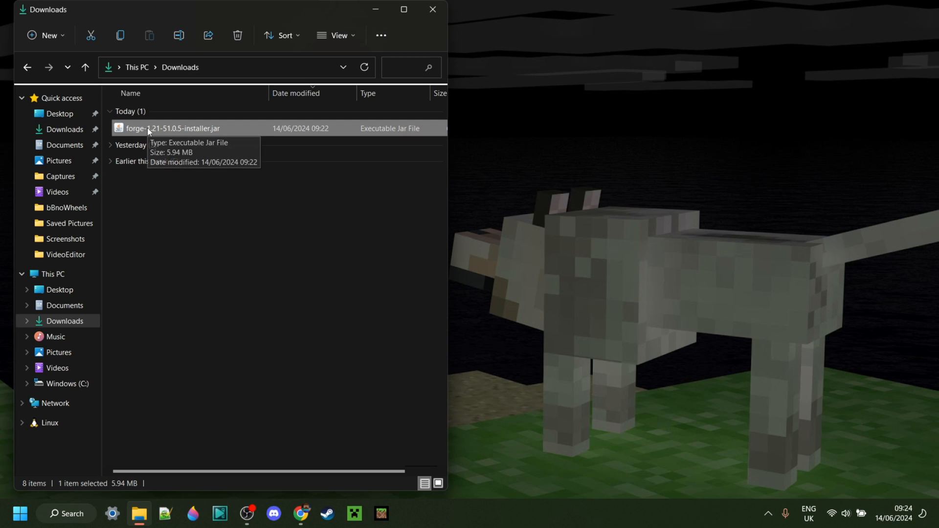
right_click(174, 128)
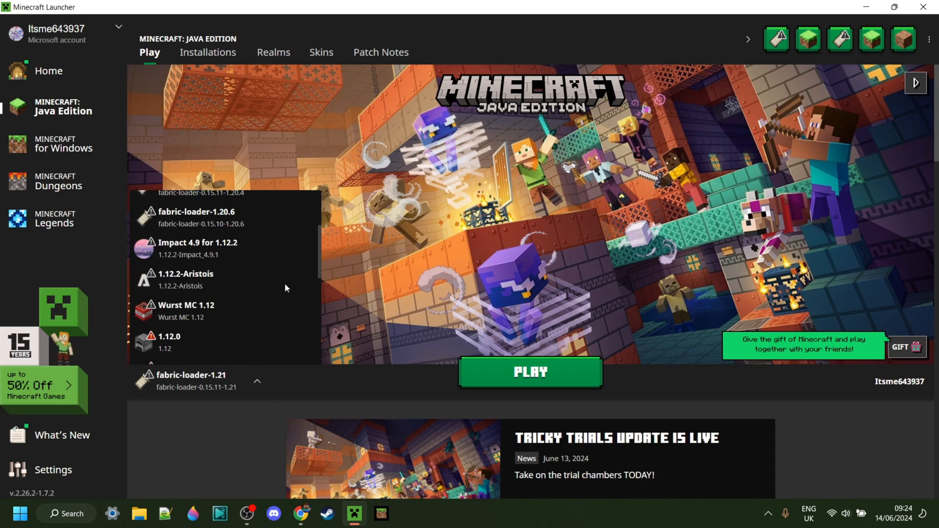
Launch the forge 1.21-forge-51.0.5 installation, accepting the modified-installation risk warning.
scroll(down, 3)
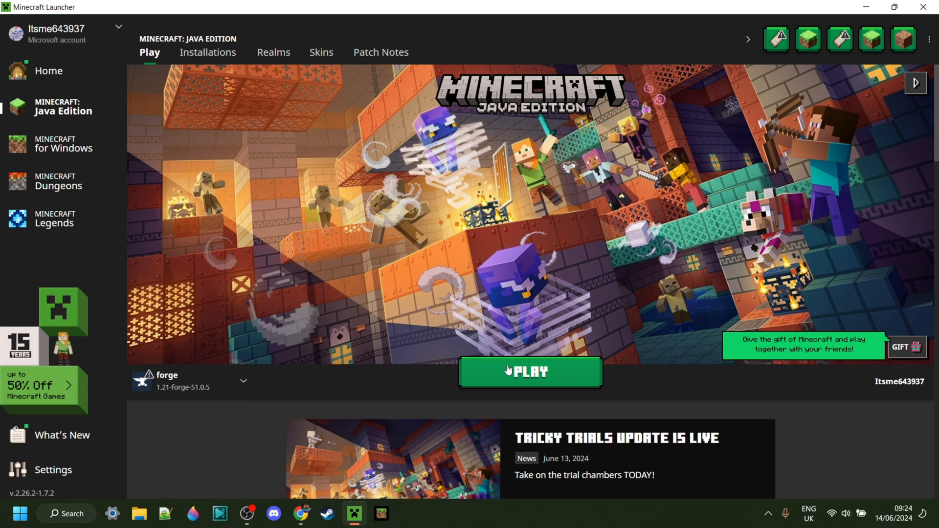
click(529, 371)
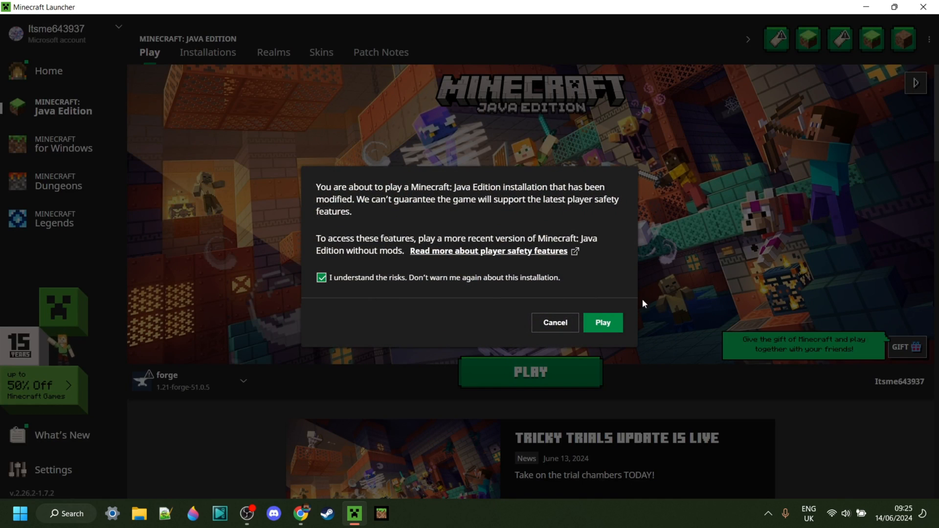
click(602, 322)
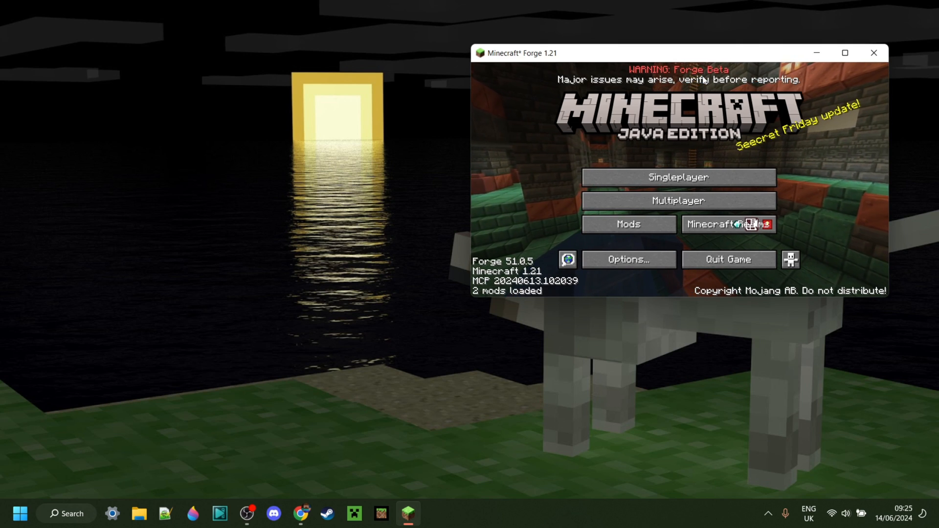
mouse_move(344, 144)
text(appdata)
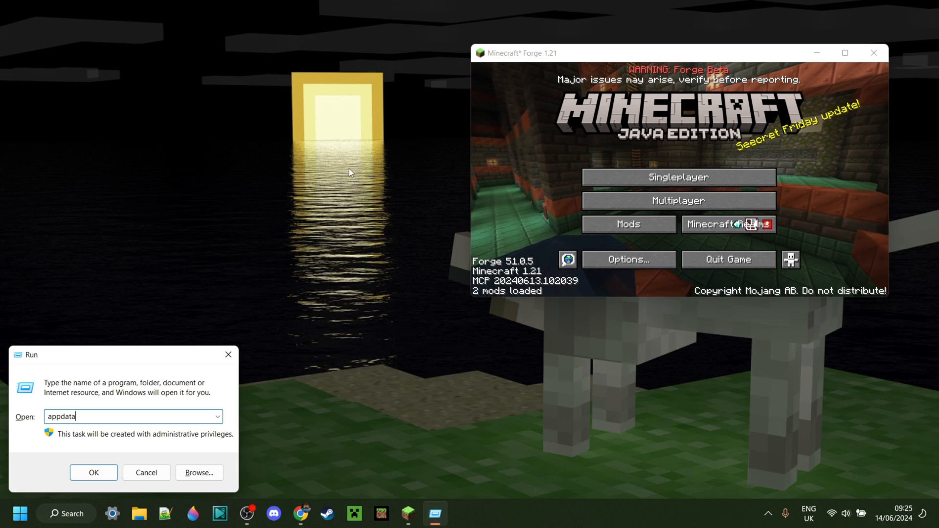
Open the empty .minecraft mods folder in AppData Roaming, then maximize Minecraft Forge.
click(94, 473)
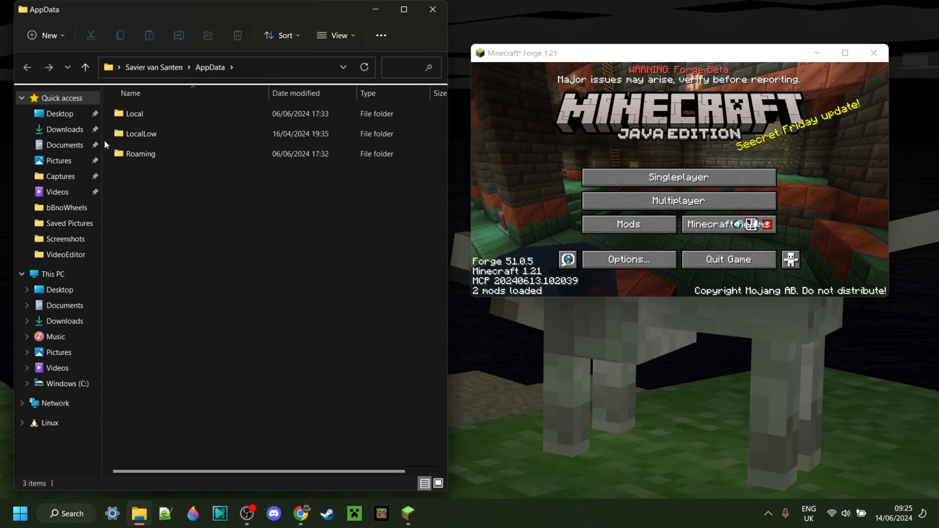
click(141, 154)
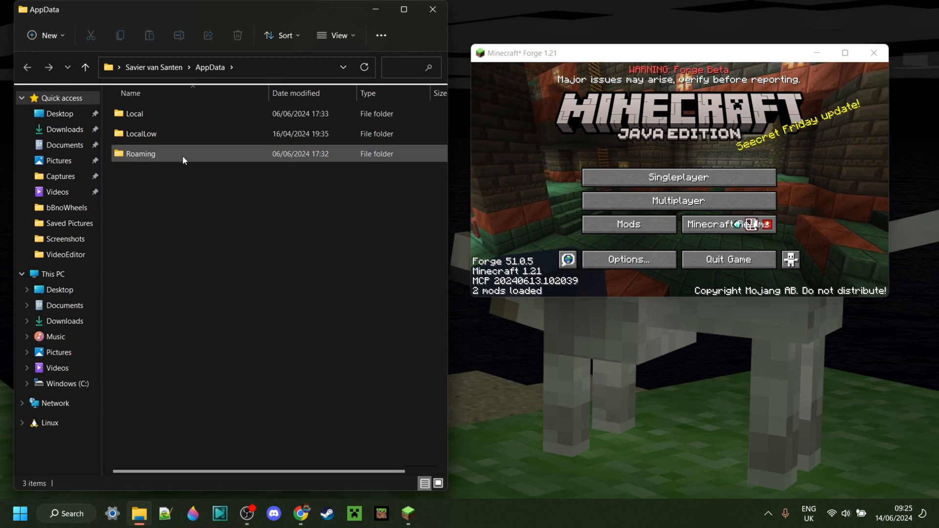
double_click(140, 153)
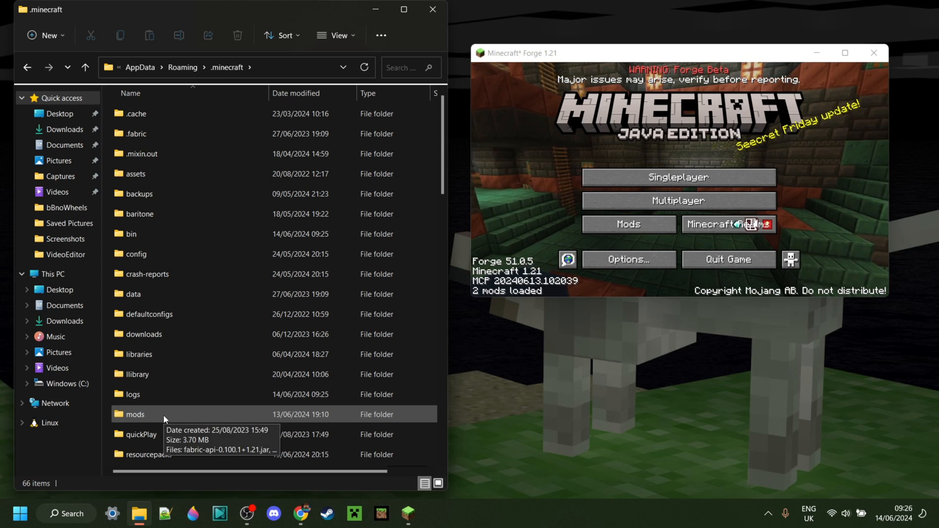
double_click(134, 413)
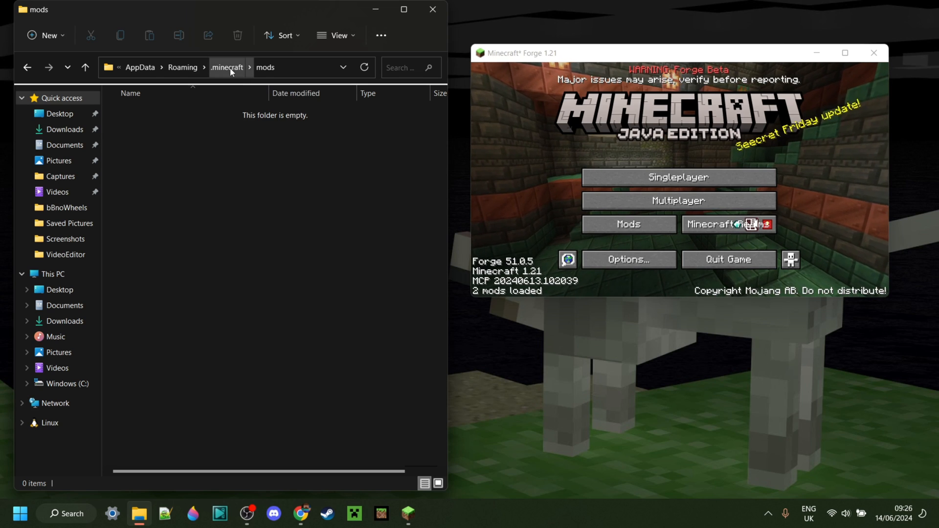
click(227, 67)
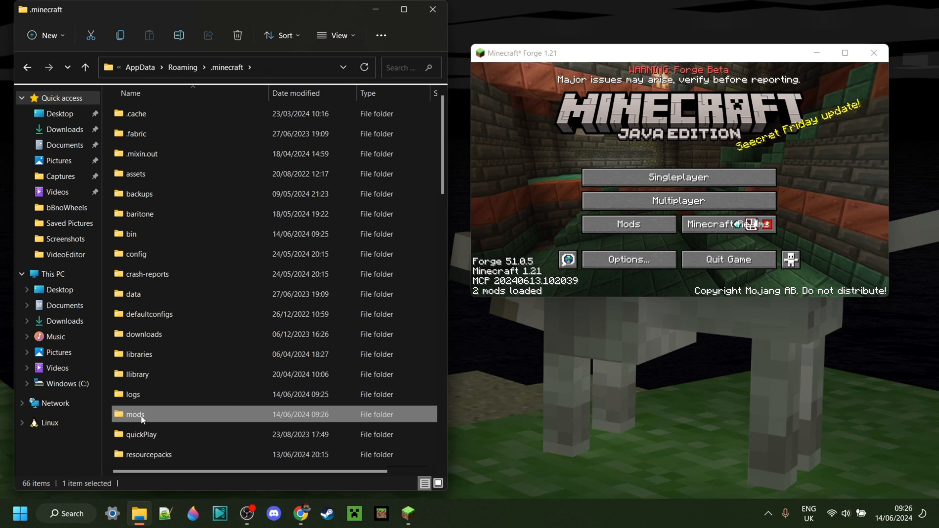
mouse_move(108, 420)
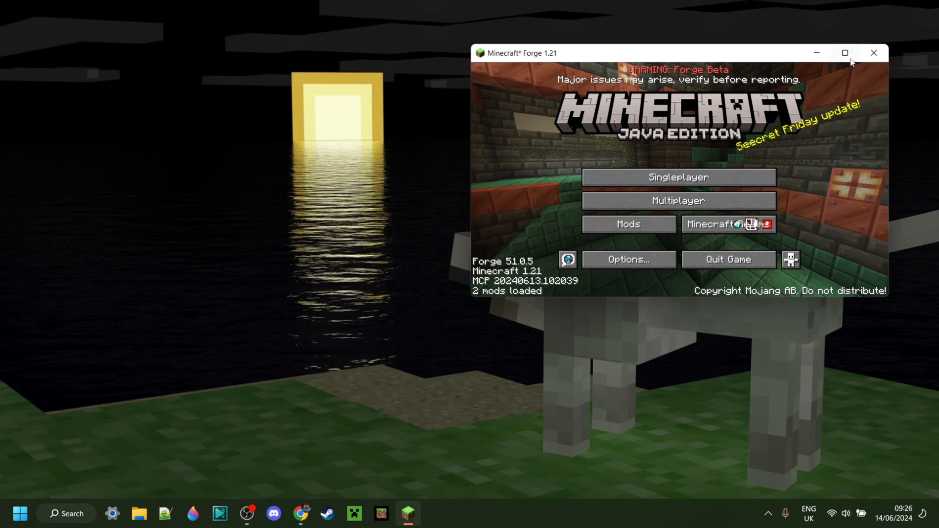
click(845, 52)
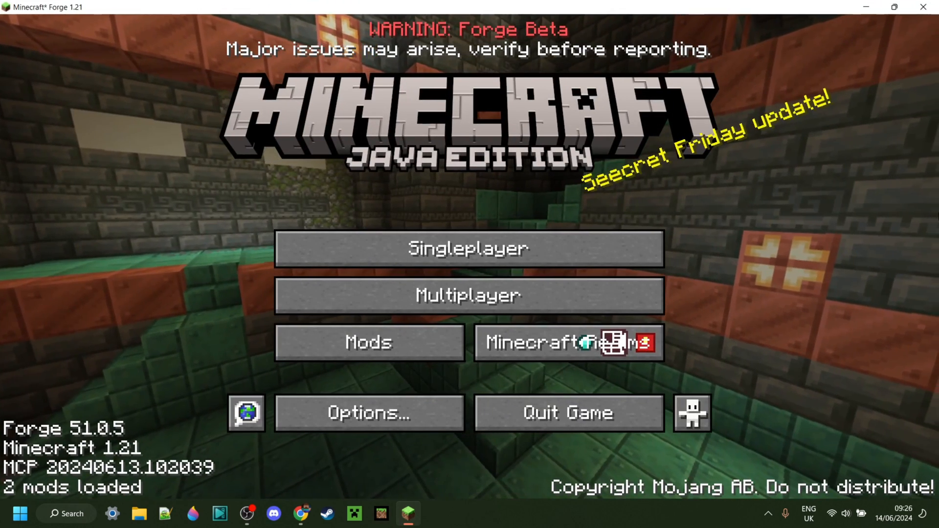